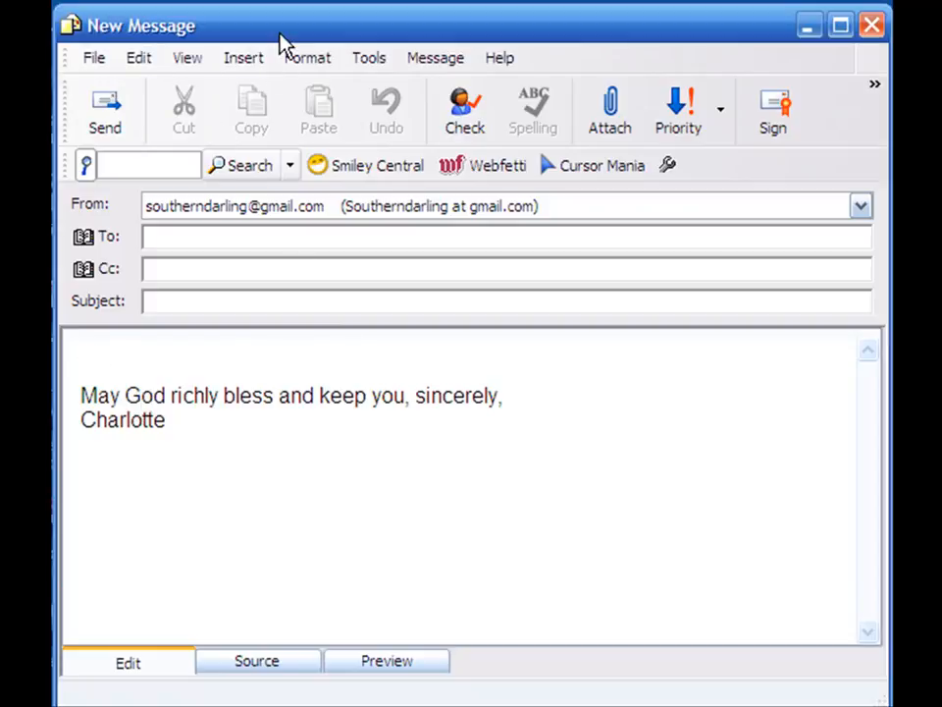
Reveal the Background submenu (Picture, Color, Sound) from the Format menu.
click(306, 57)
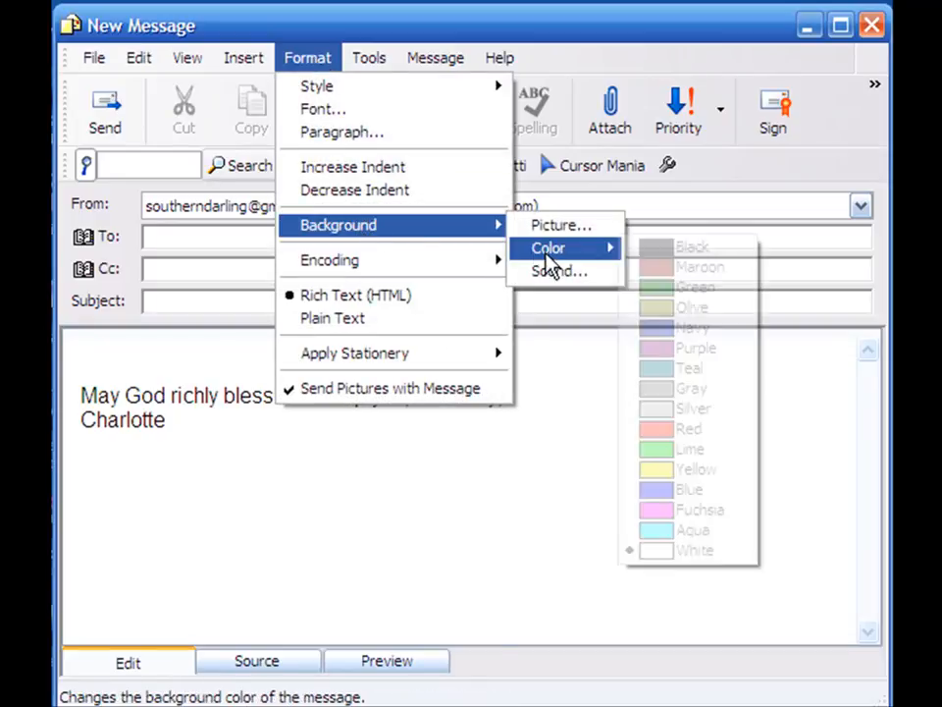
mouse_move(558, 271)
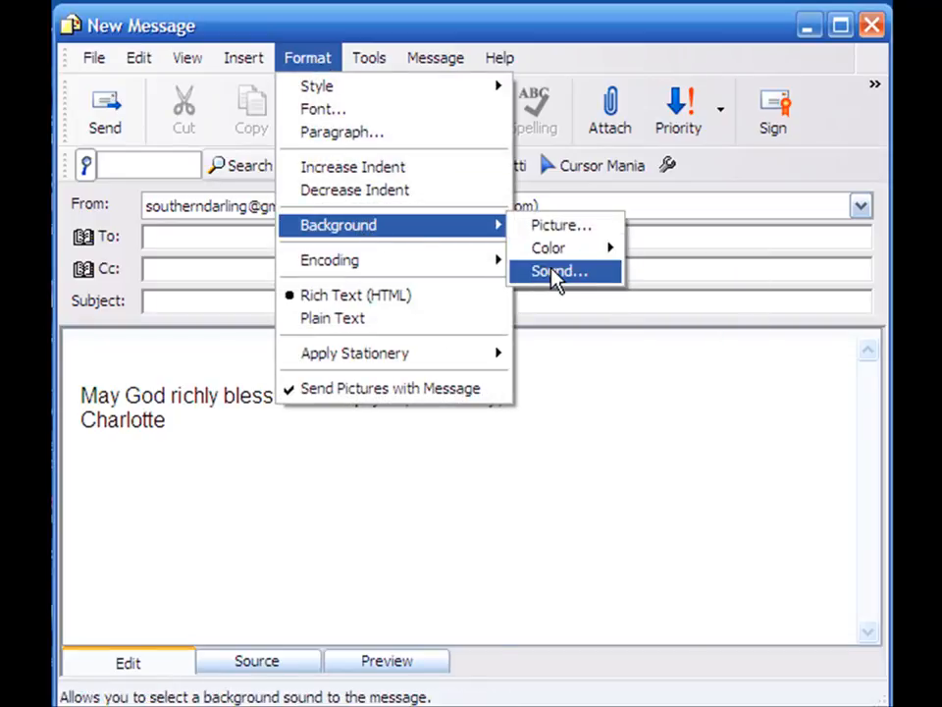
Bring up the Background Sound dialog with no file chosen and repeat set to once.
click(557, 271)
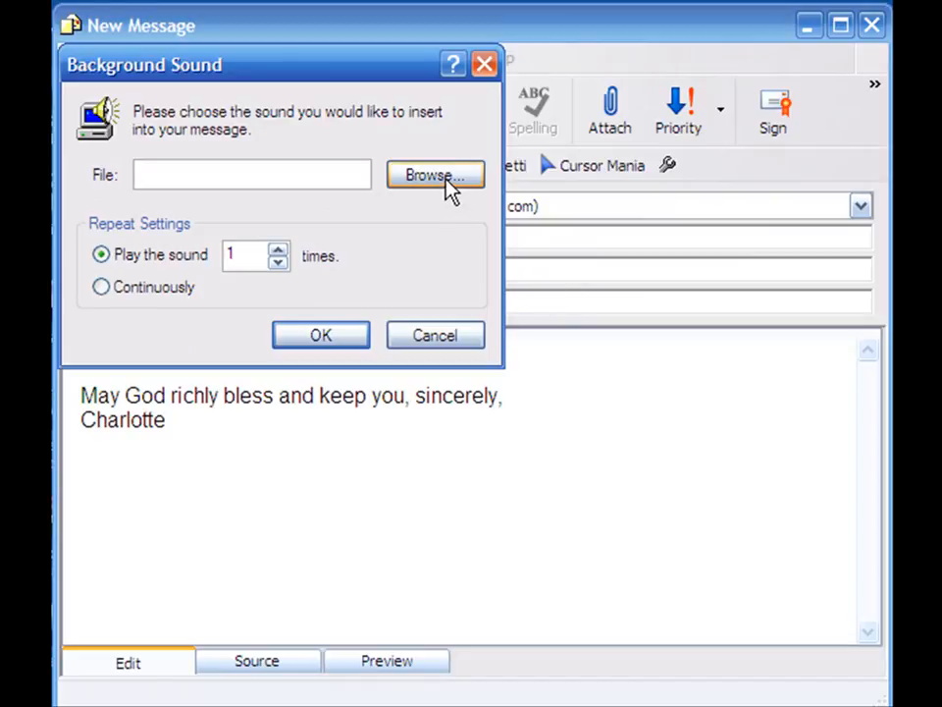
mouse_move(447, 193)
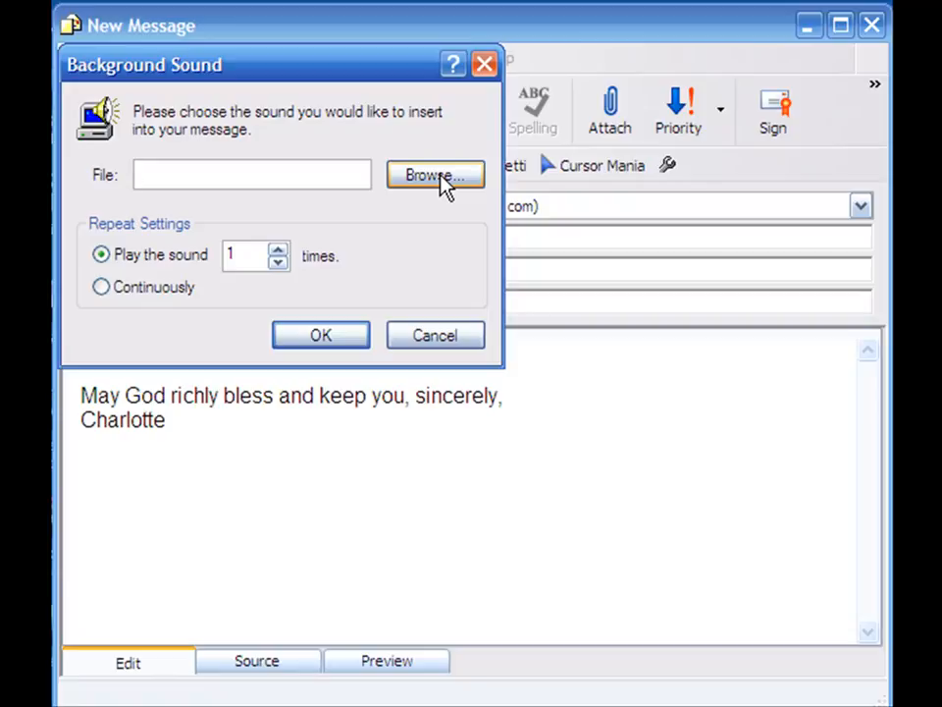
click(251, 173)
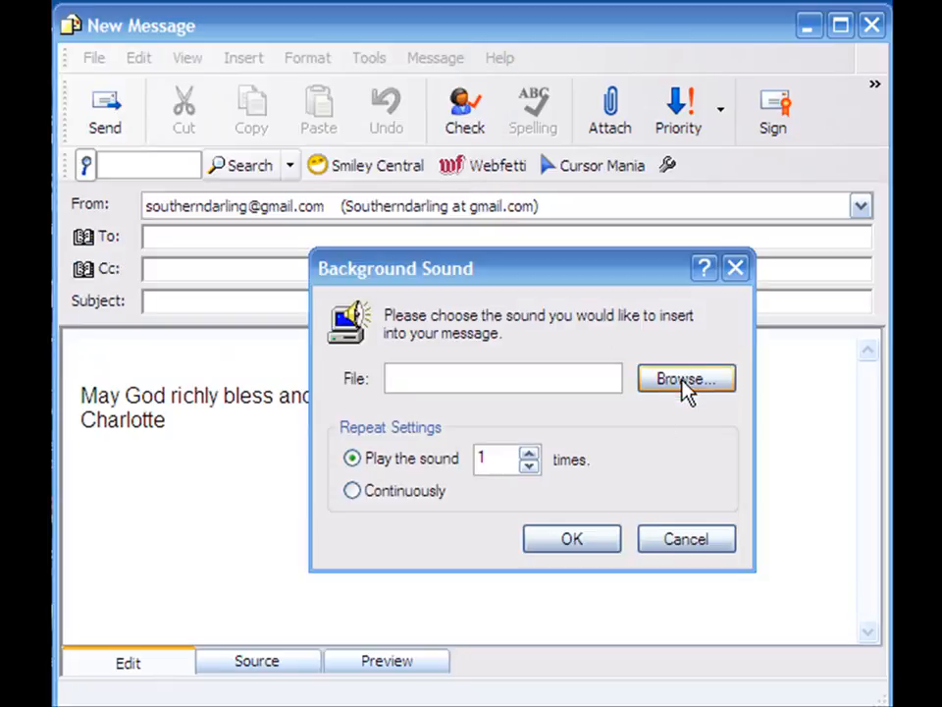
Browse for and select higuys.wav as the message's background sound.
click(685, 378)
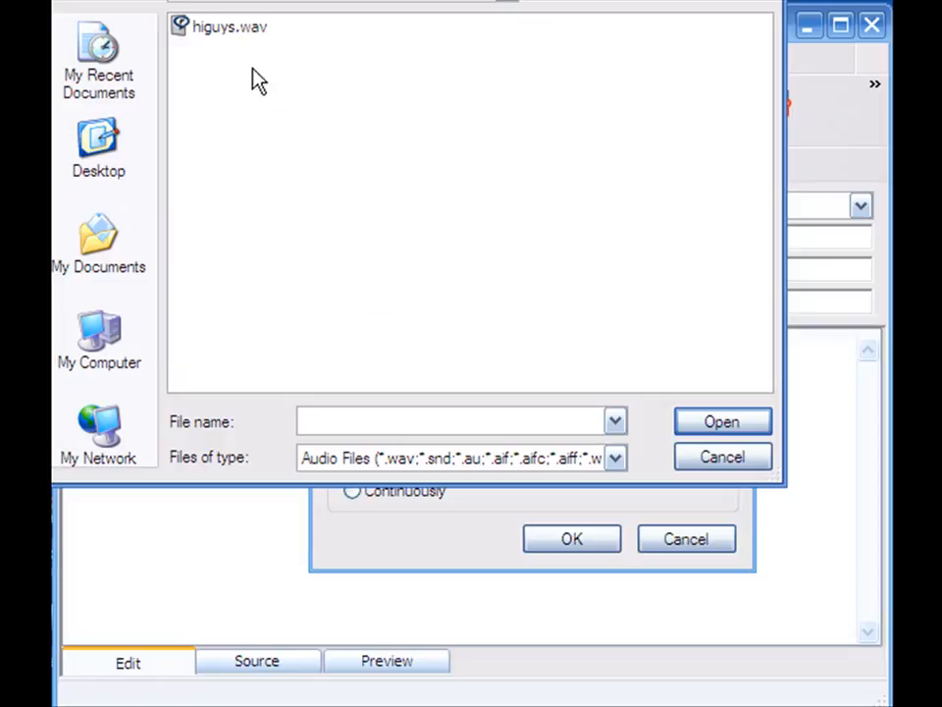
mouse_move(212, 39)
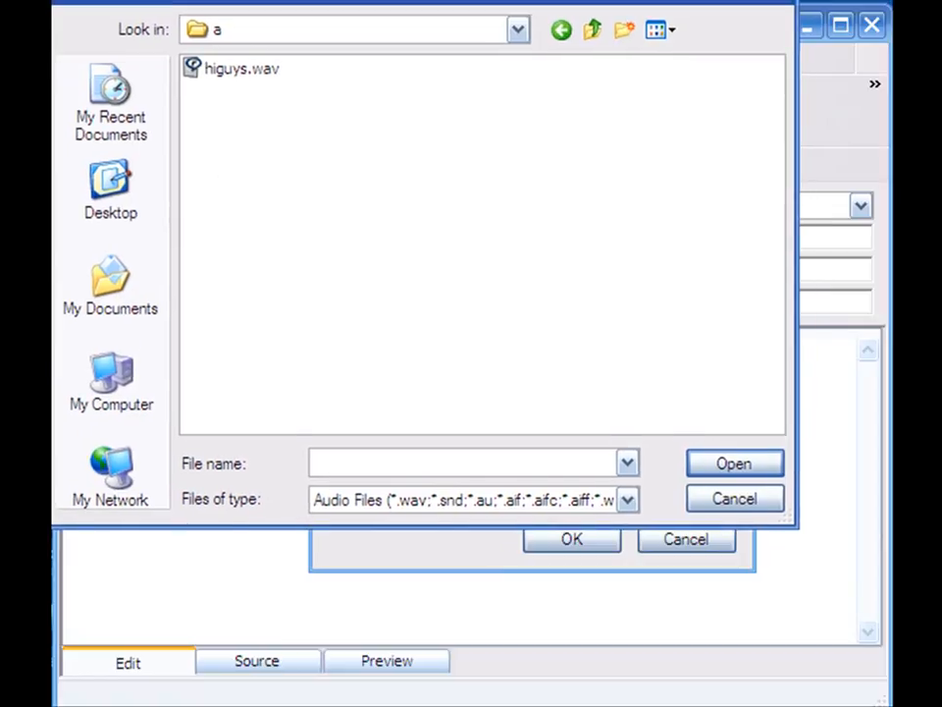
click(734, 464)
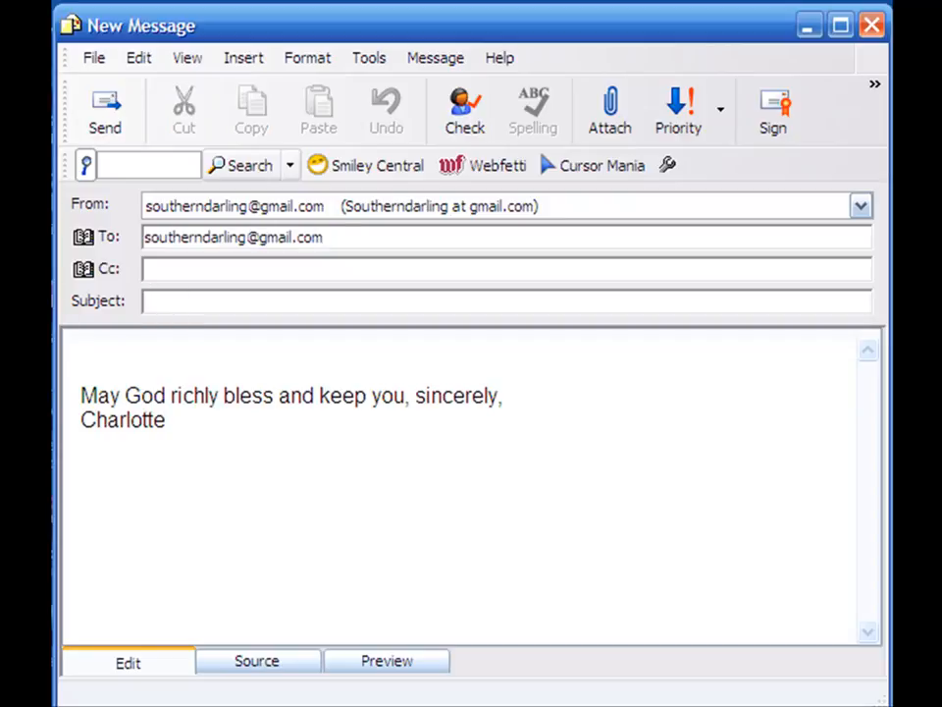
Give the addressed message the subject 'sound' and send it.
text(sound)
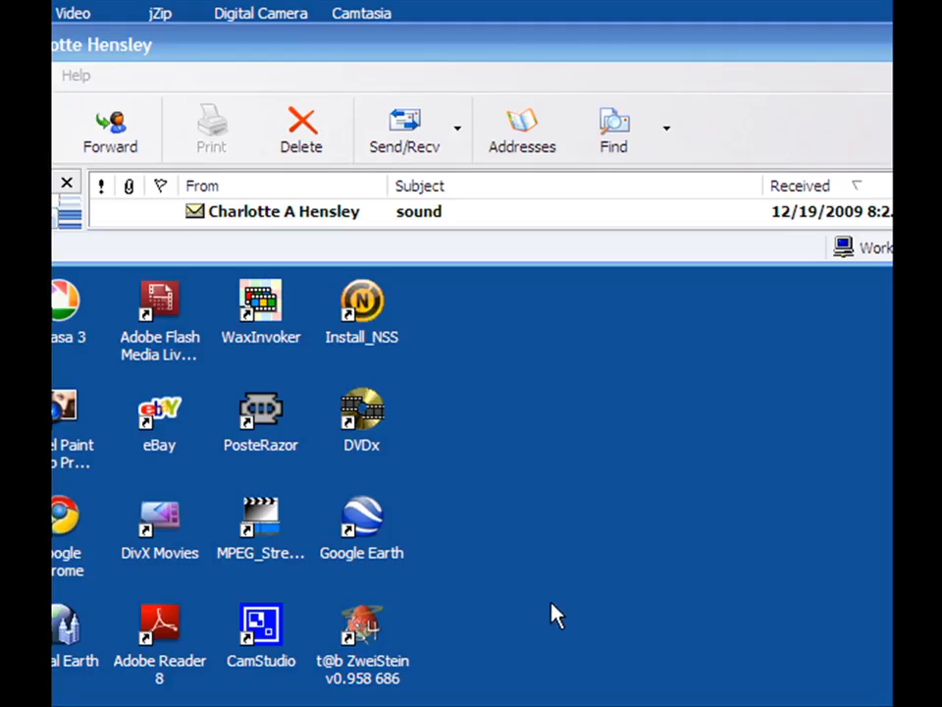
mouse_move(324, 219)
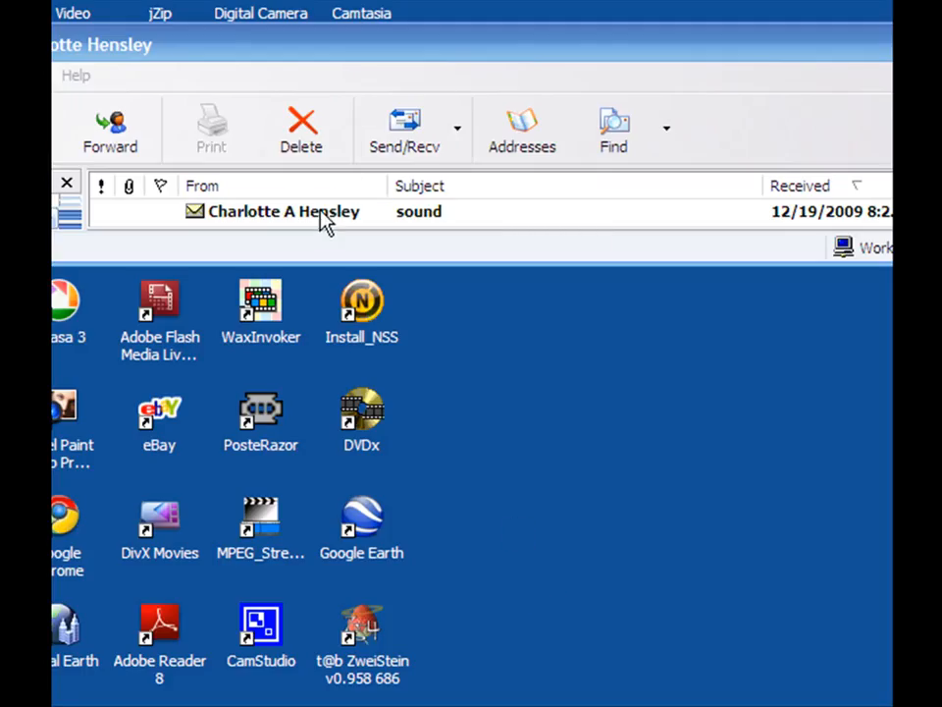
Open the received 'sound' message in its own window and send the read receipt.
click(283, 212)
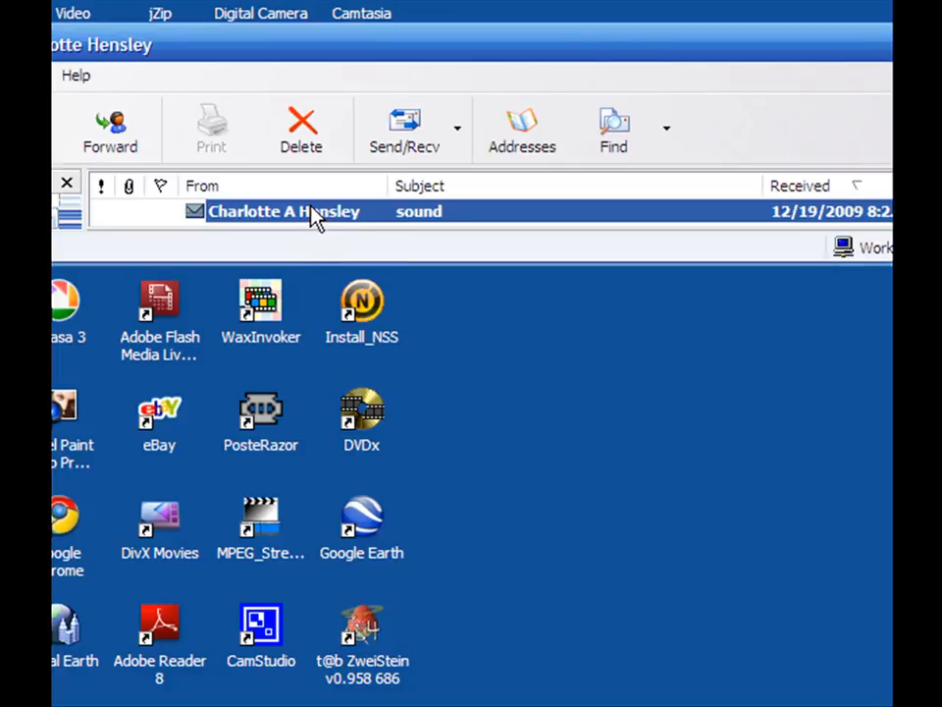
double_click(282, 212)
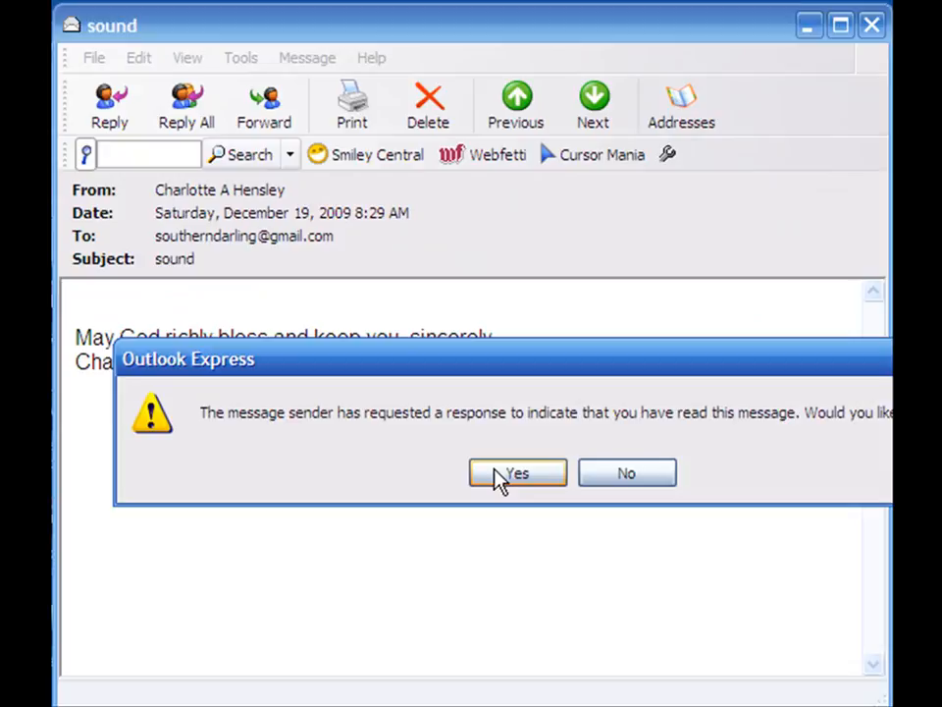
click(518, 471)
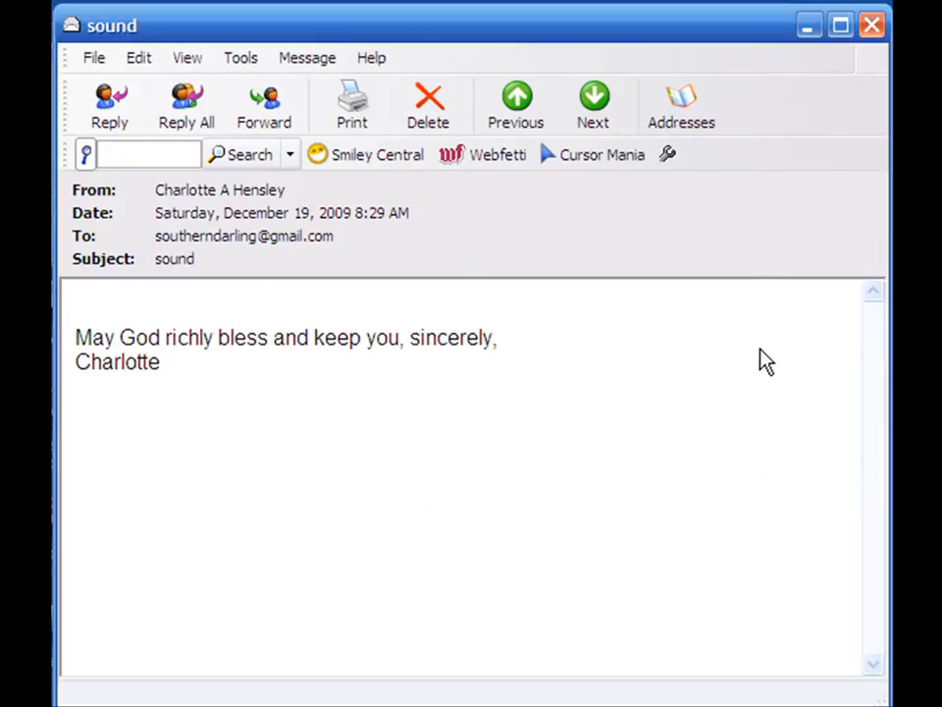